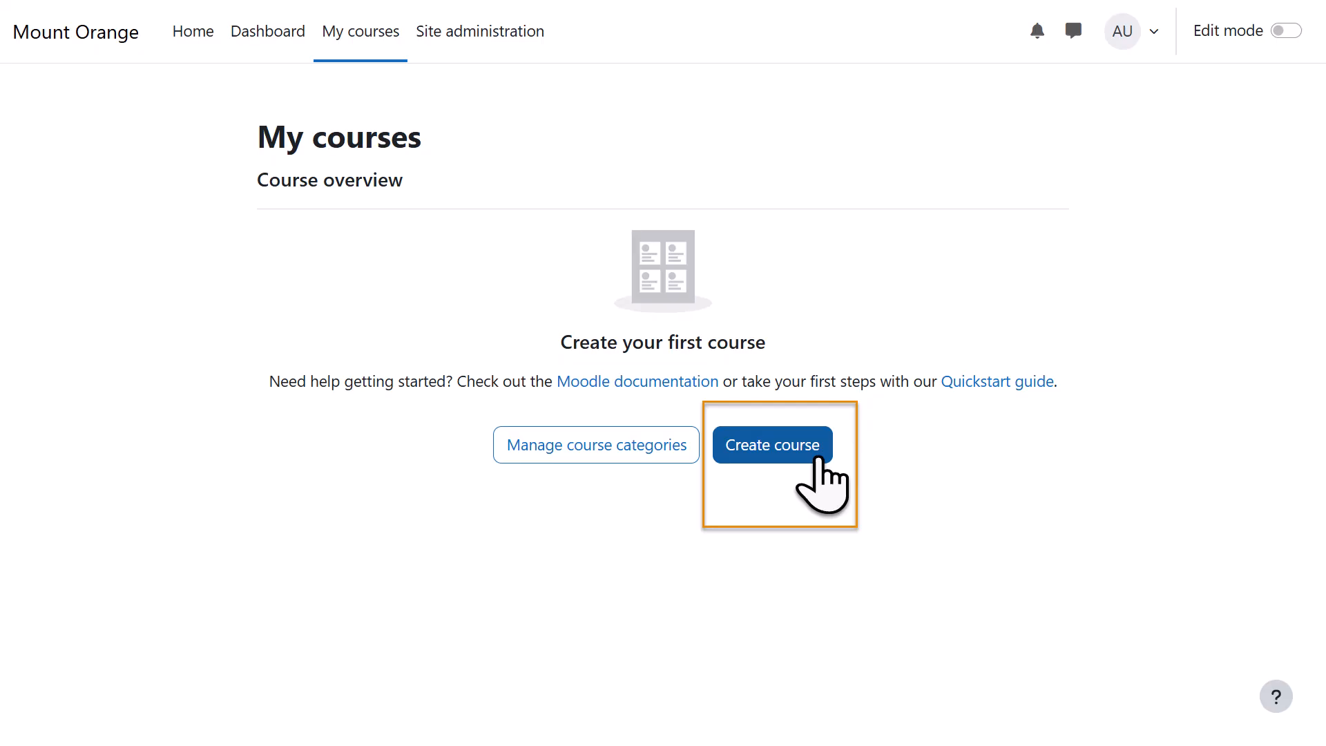
# Step: Start a new course from the My courses page via Create course
pyautogui.click(771, 444)
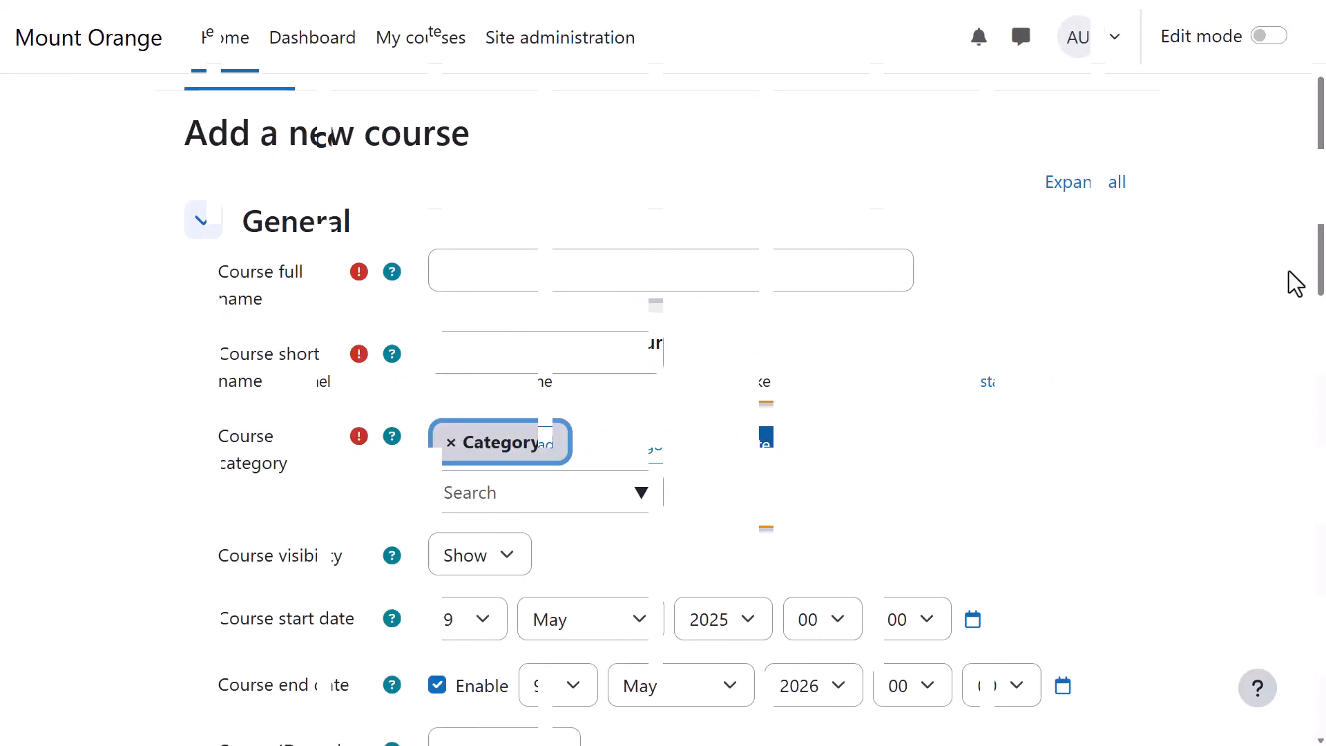
# Step: Enter 'Basic French' as both the course full name and short name, leaving visibility on Show
pyautogui.write('B')
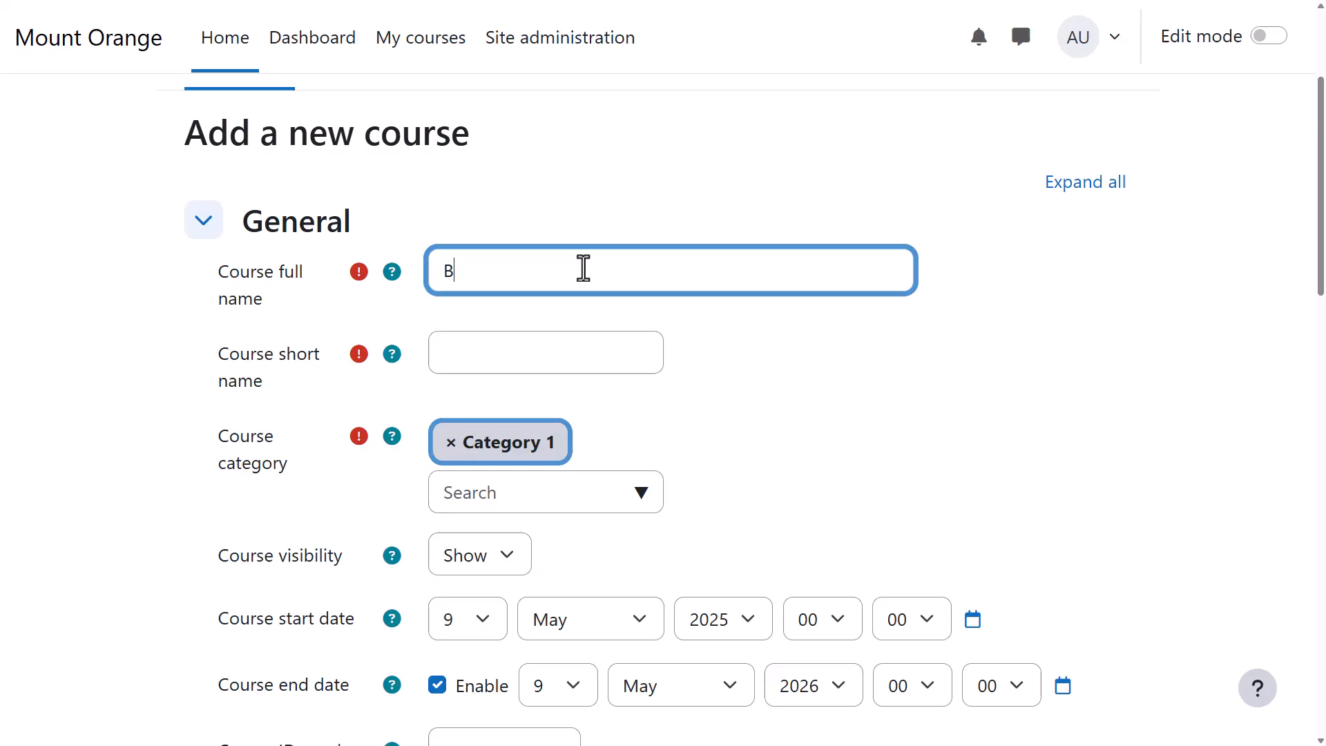
pyautogui.write('asic r')
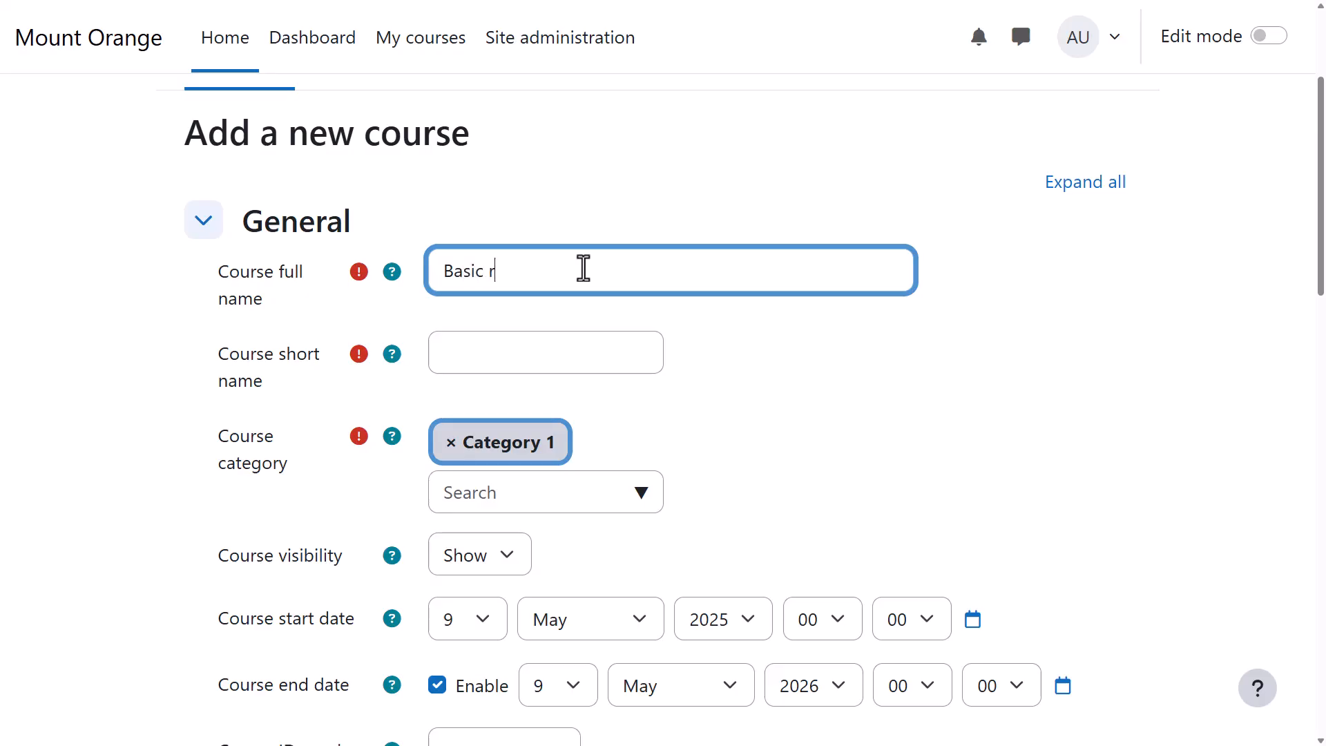
pyautogui.write('French')
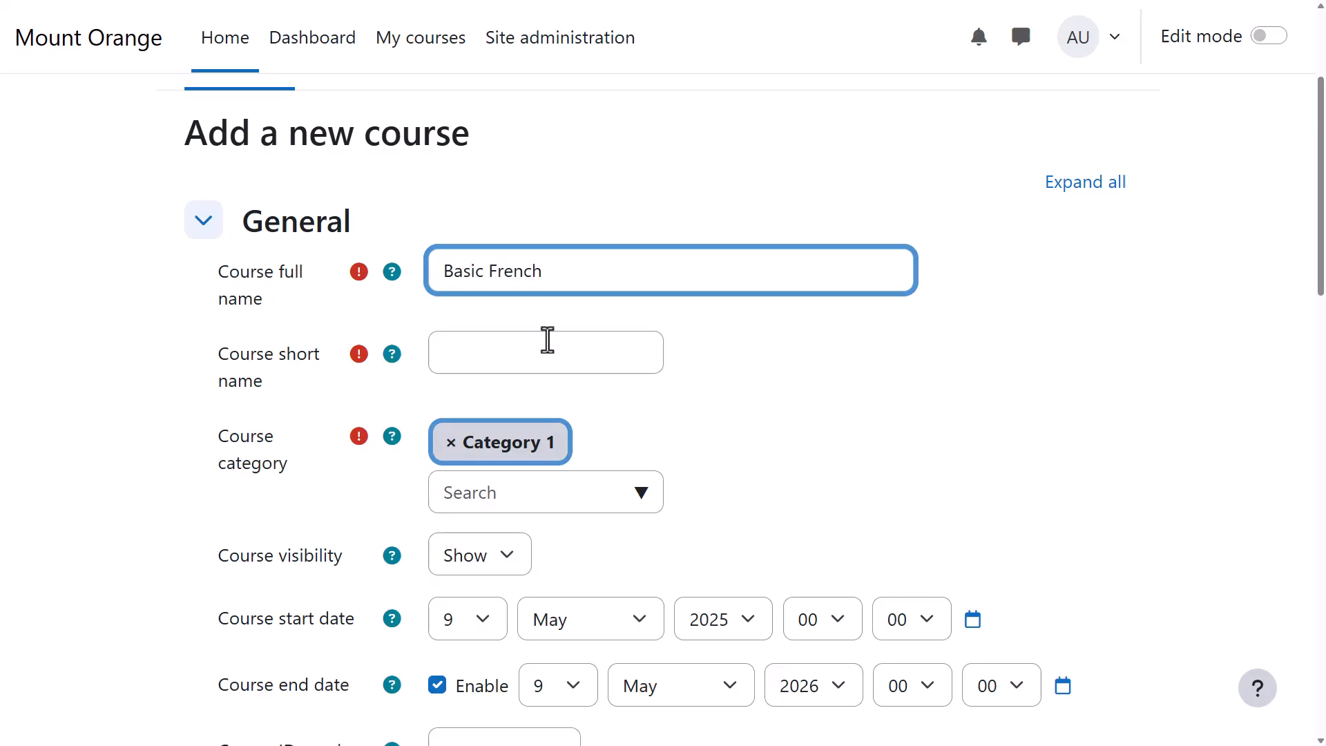
pyautogui.write('Basic')
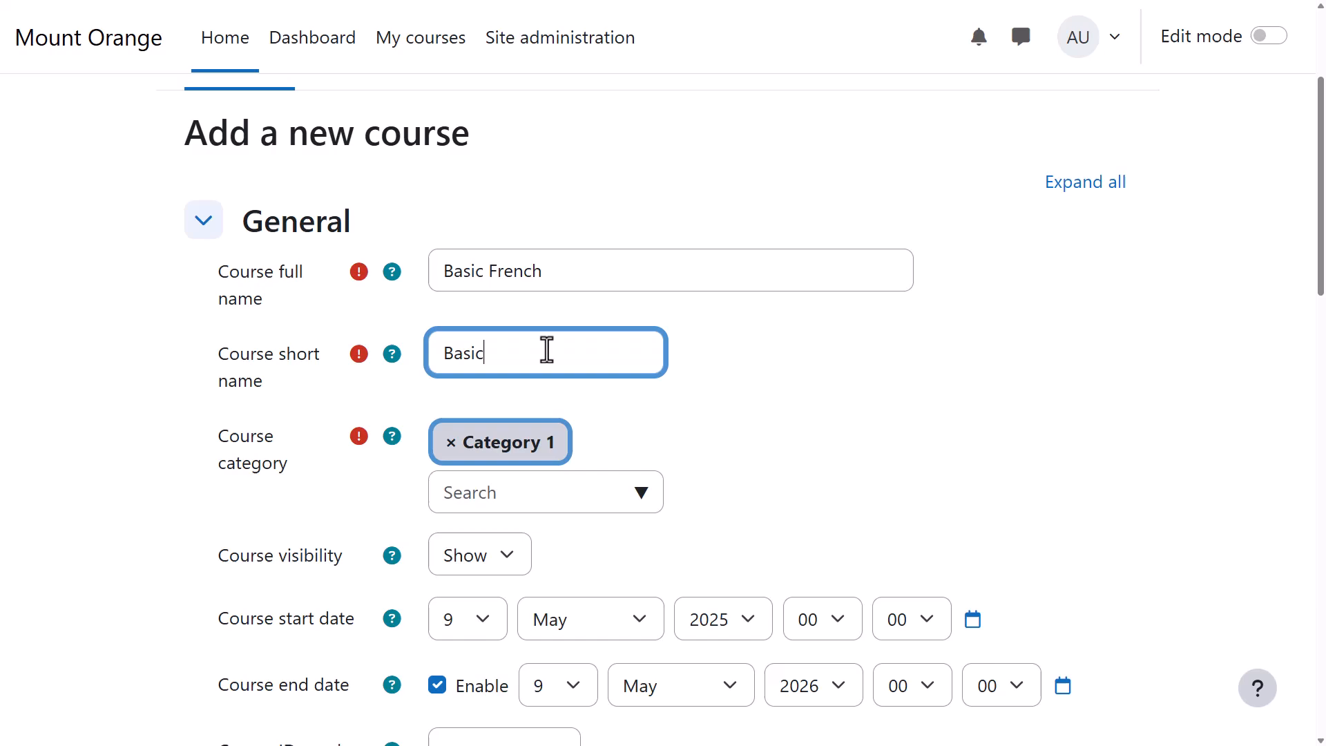
pyautogui.write('French')
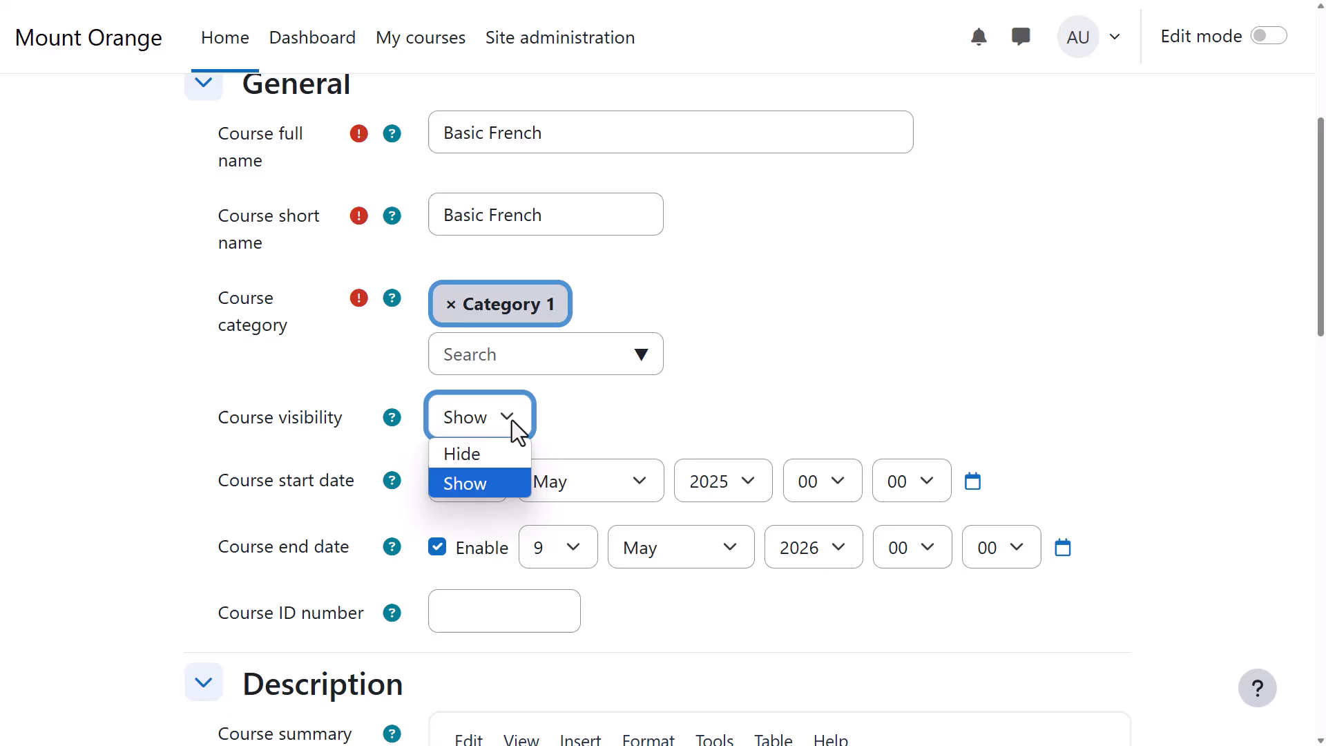
pyautogui.click(464, 483)
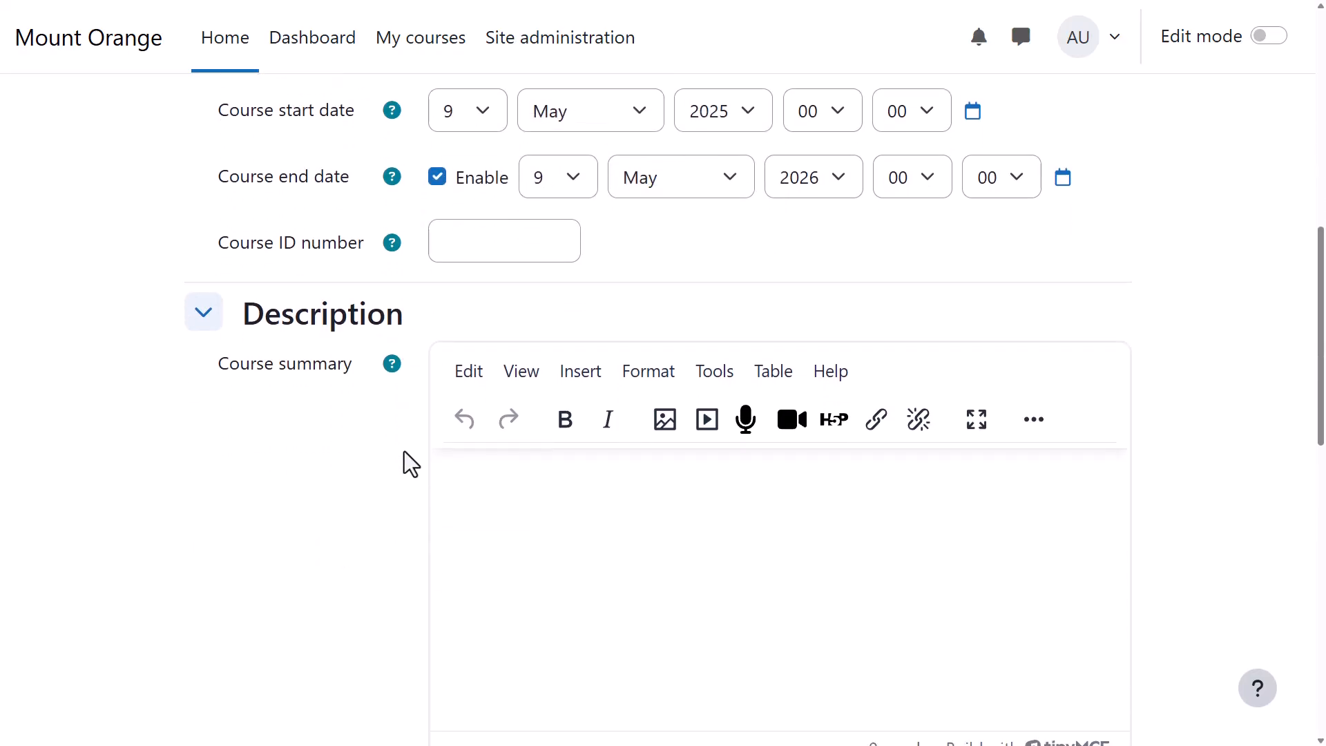
# Step: Enter the course summary 'Basic level French - A1 CEFR.' and attach bonjour.png as the course image
pyautogui.write('Basic level')
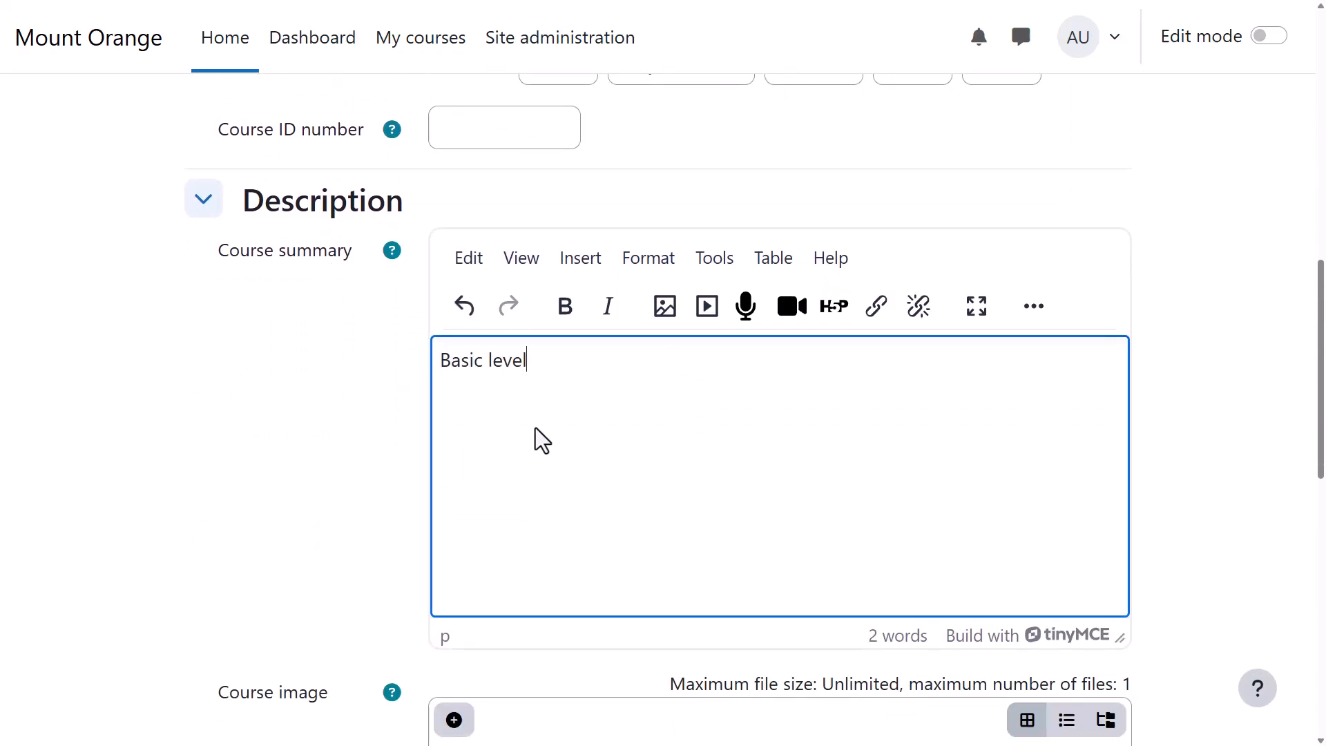
pyautogui.write('French - A1 CEFR.')
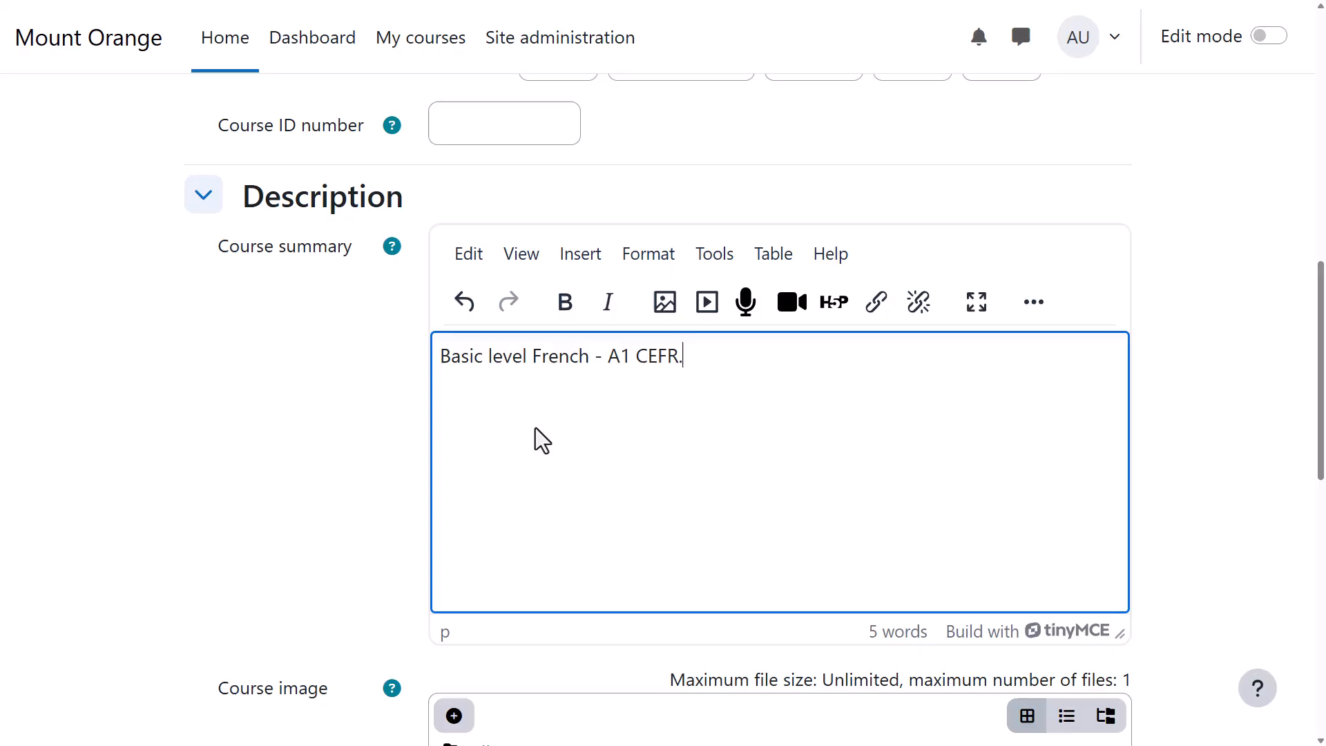
pyautogui.scroll(-3)
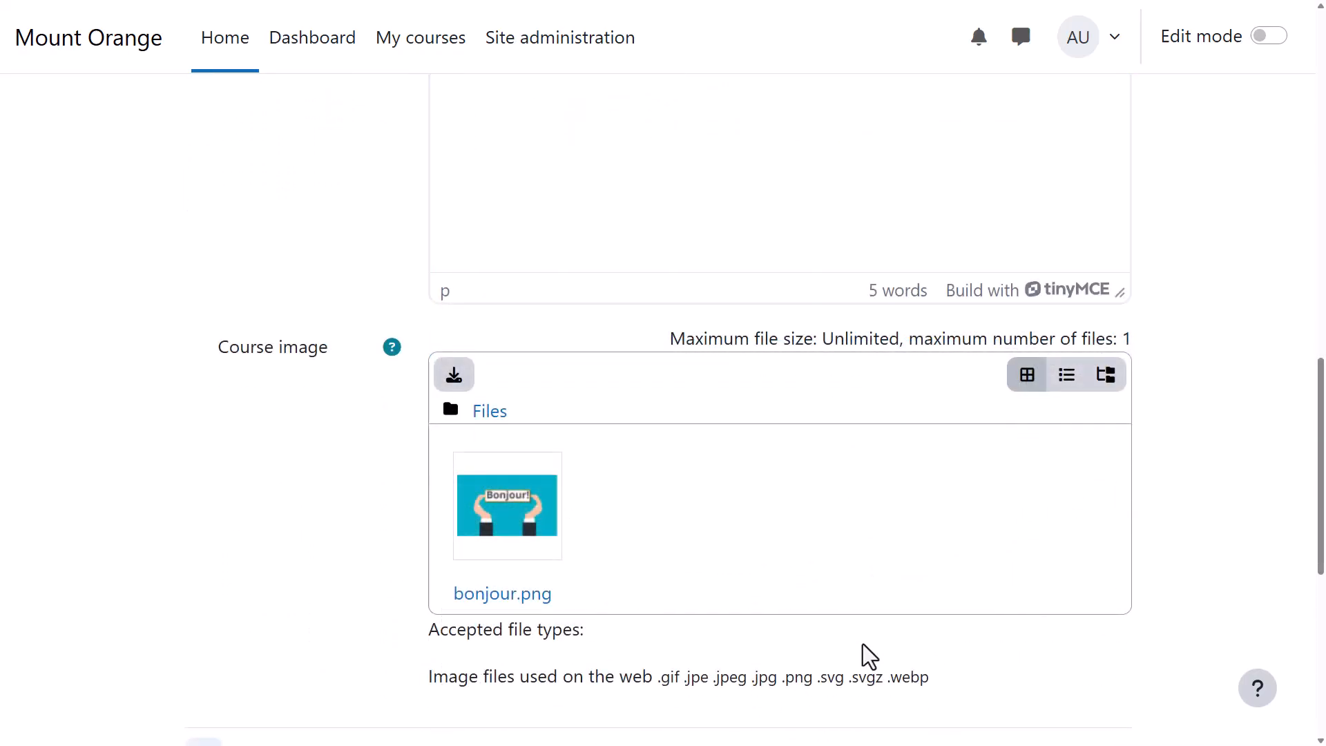
pyautogui.scroll(-3)
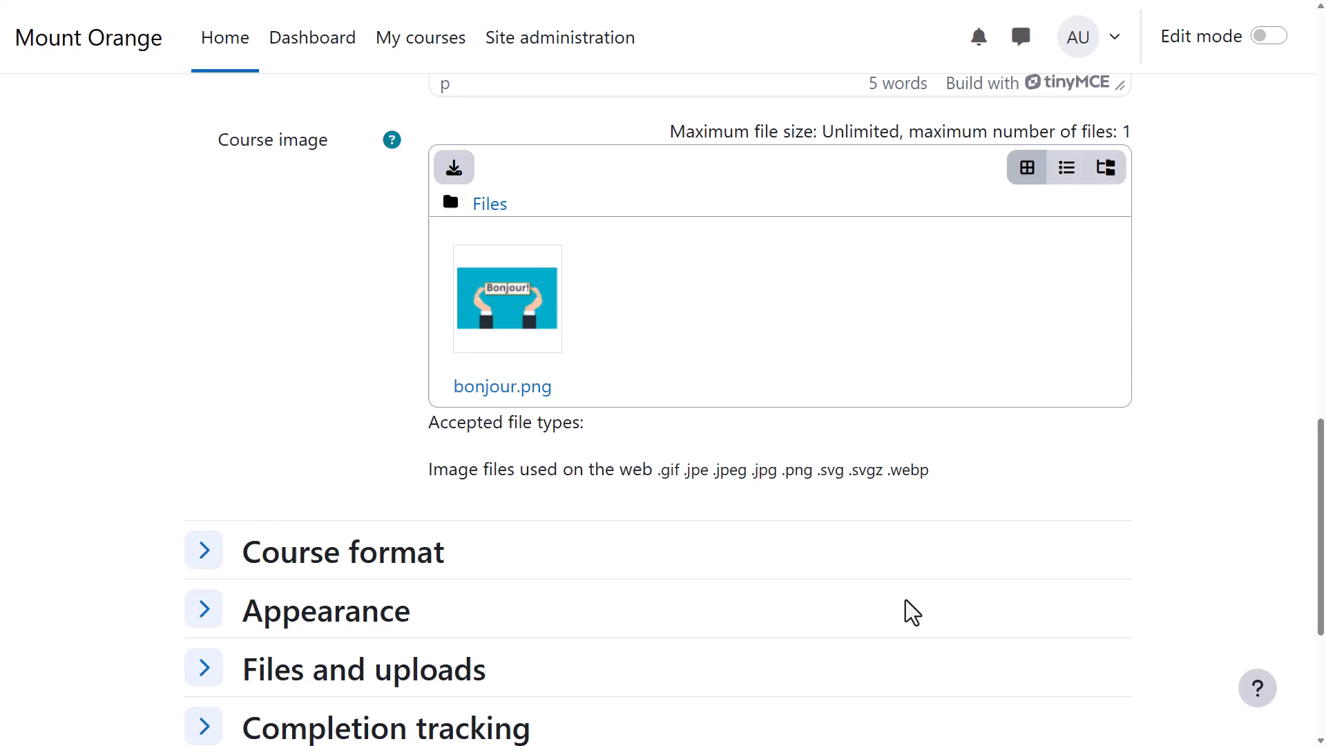
pyautogui.scroll(-3)
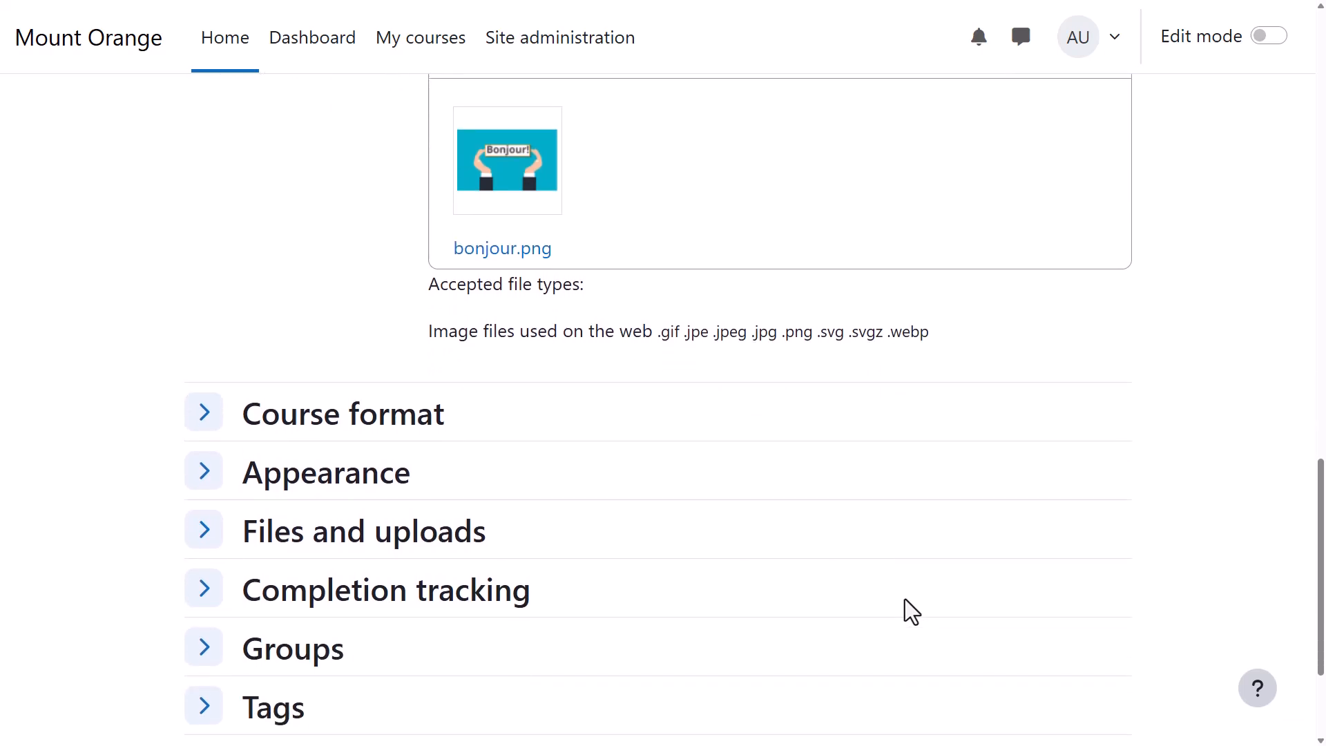
# Step: Keep Custom sections as the course format with completion tracking left on Yes
pyautogui.click(203, 589)
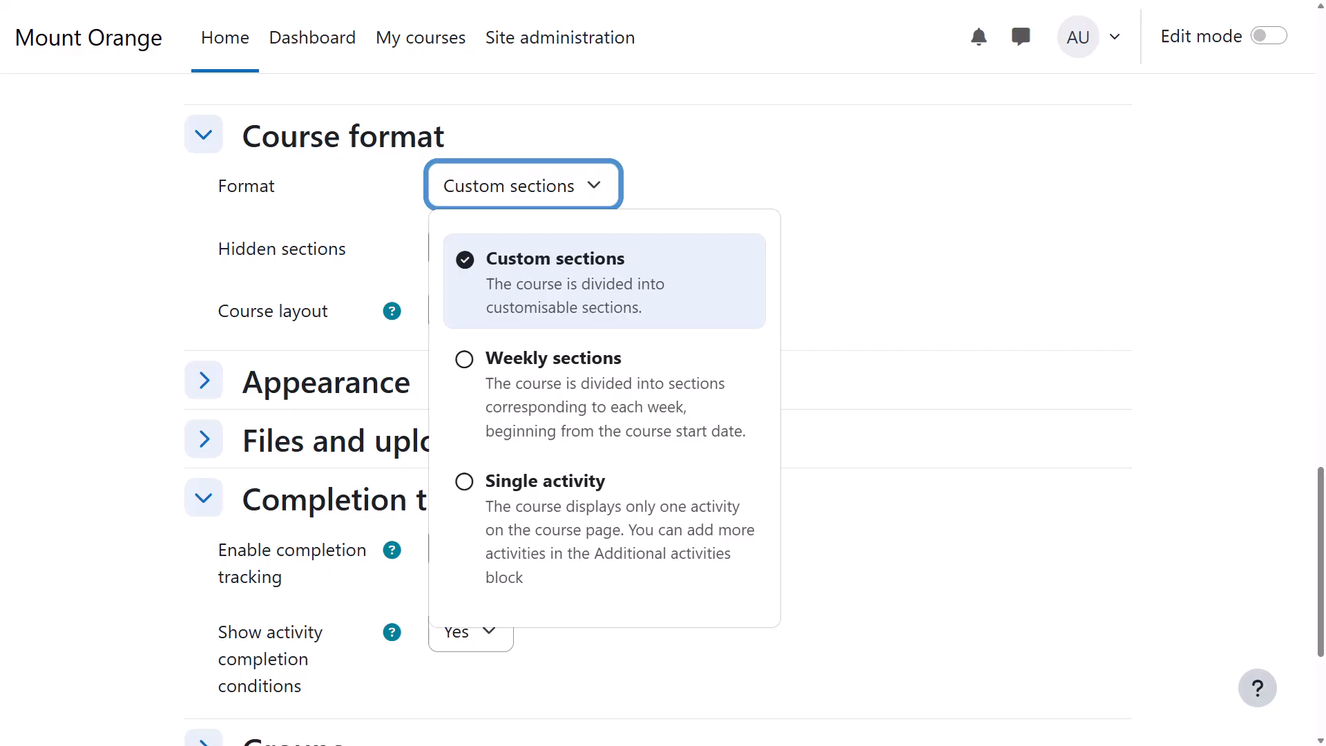
pyautogui.click(203, 135)
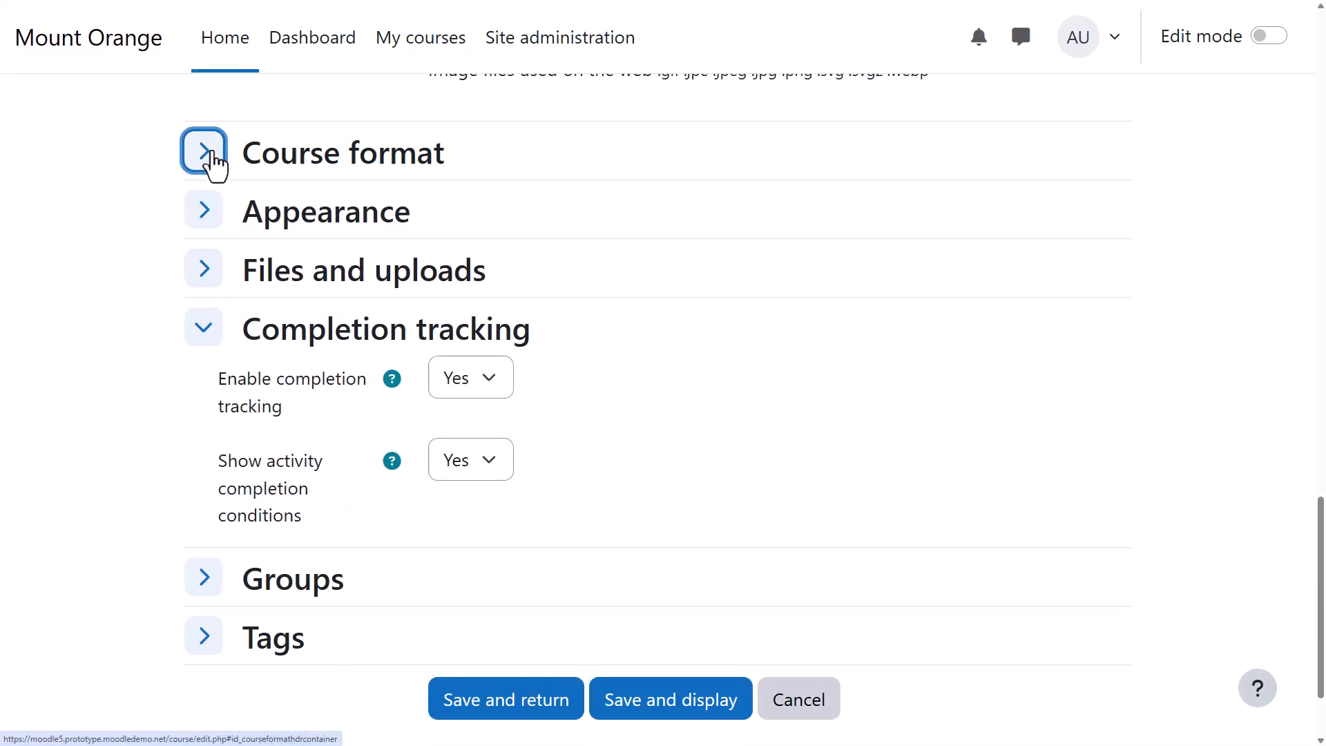
# Step: Set Number of announcements to 0 in the Appearance settings
pyautogui.click(204, 211)
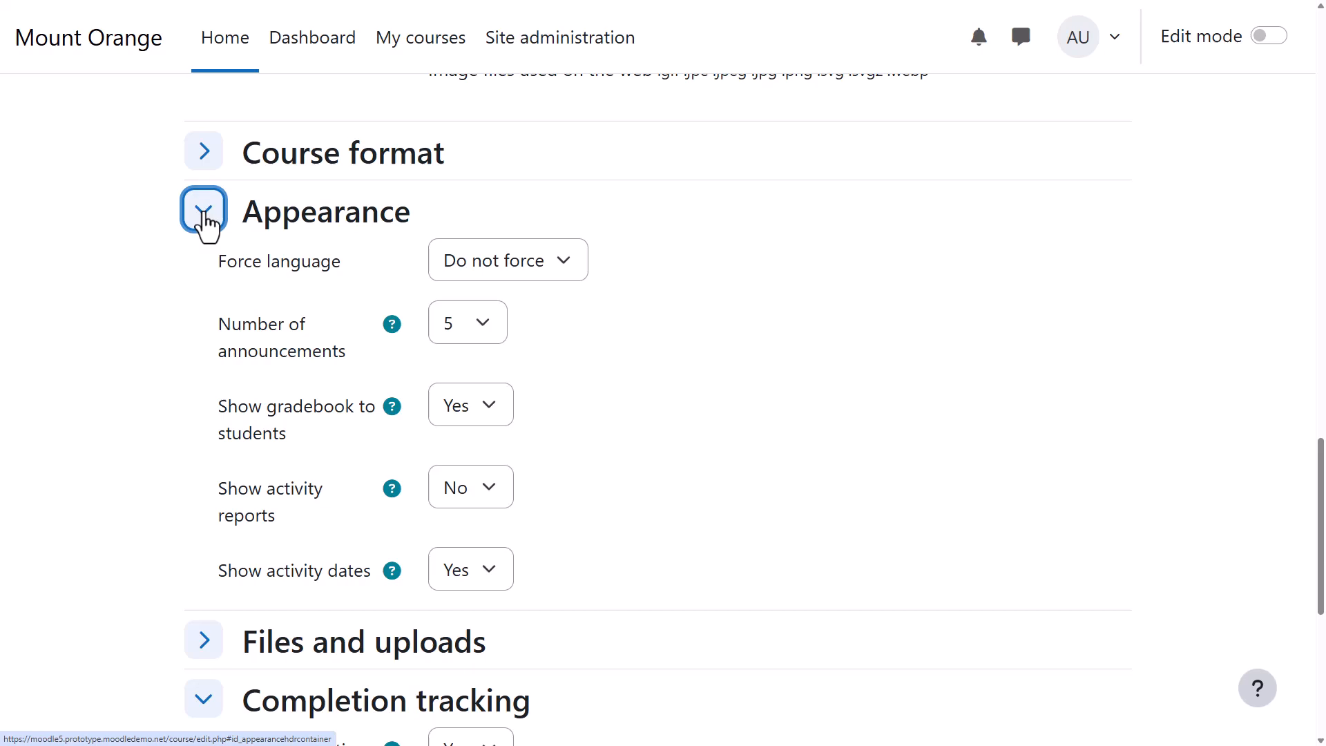
pyautogui.click(467, 322)
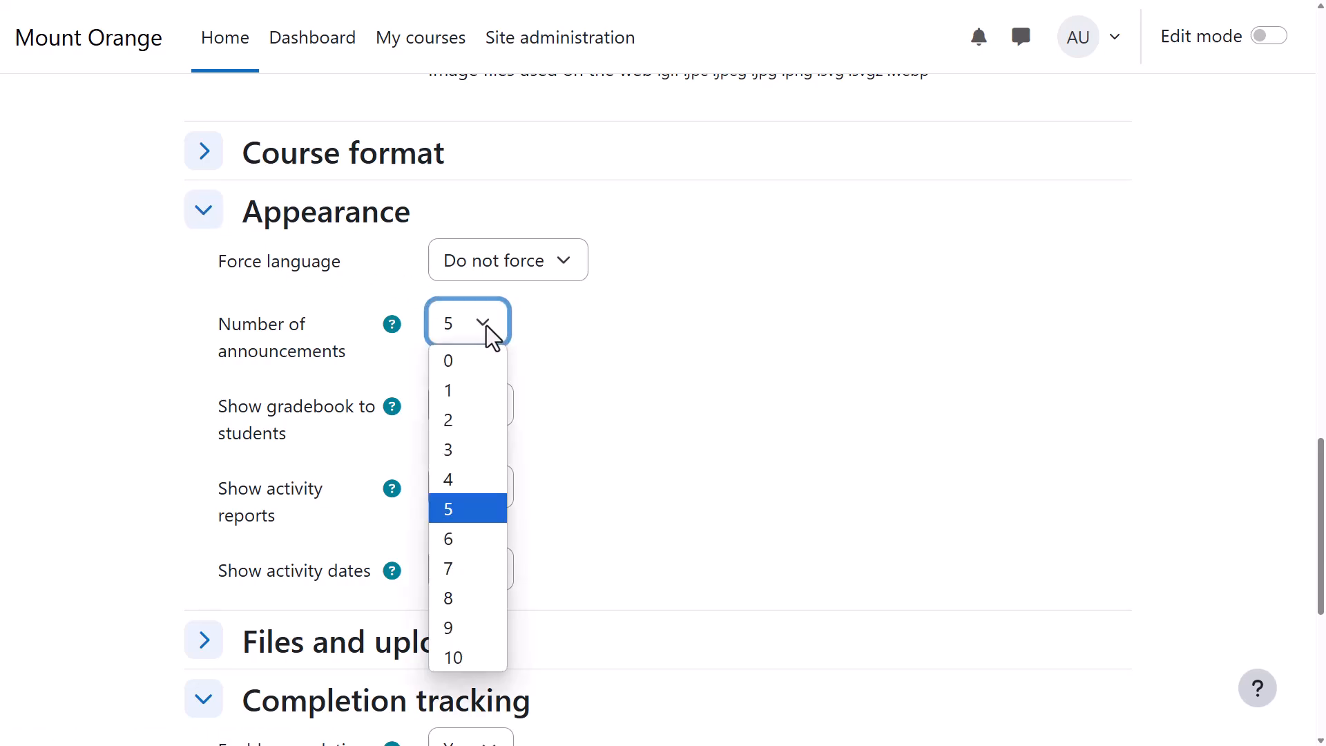
pyautogui.moveTo(448, 359)
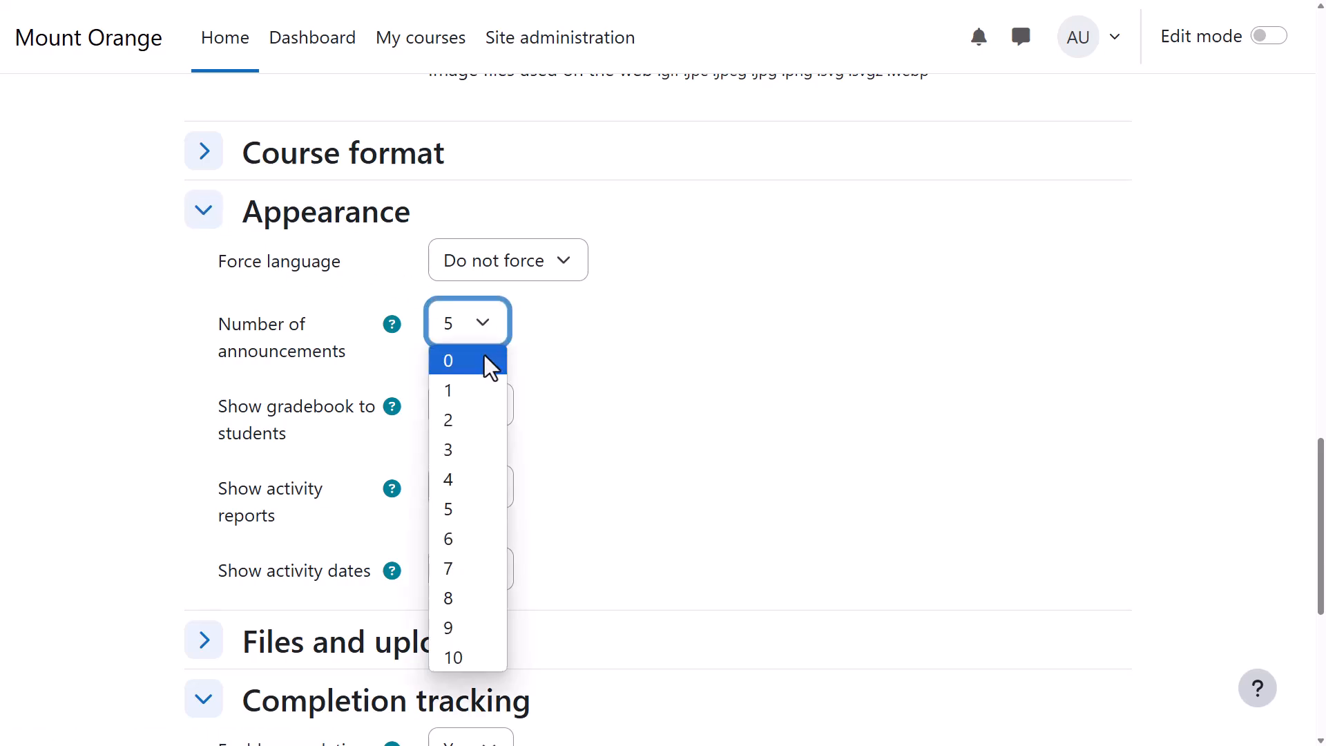
pyautogui.click(448, 359)
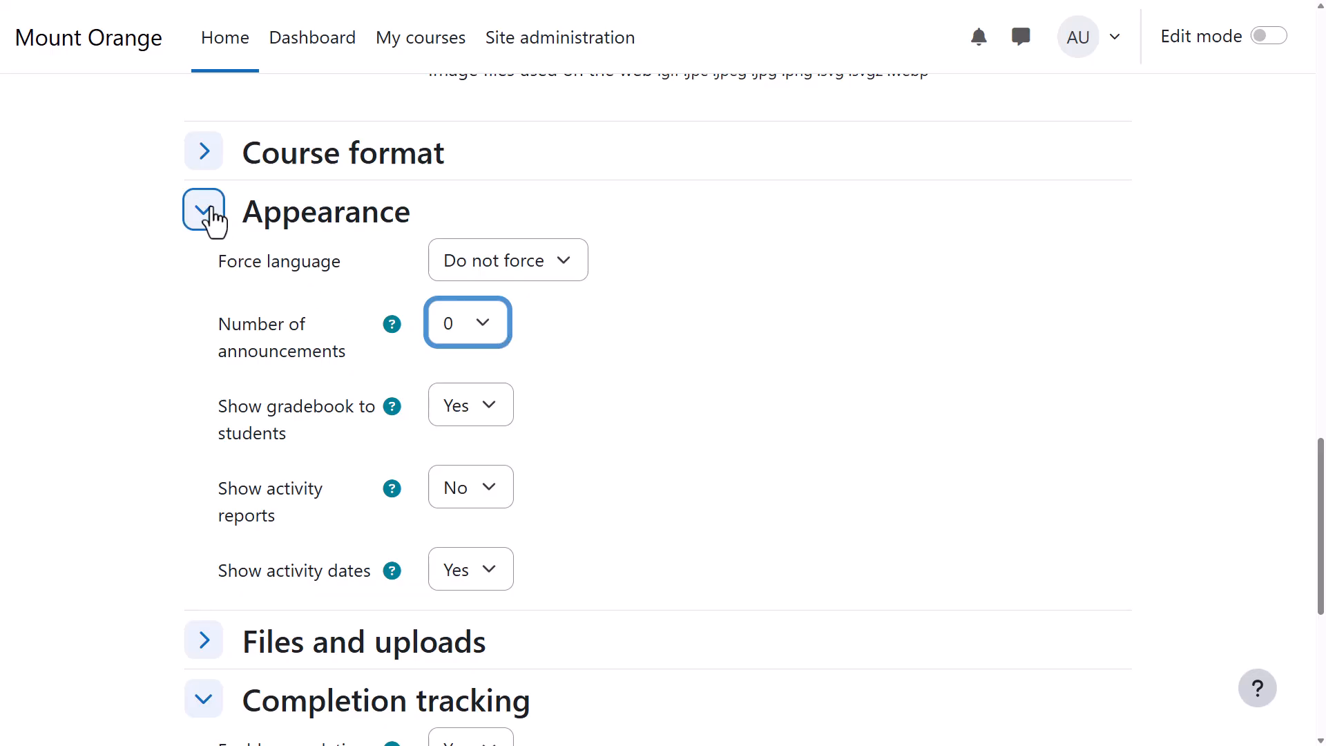
pyautogui.click(203, 212)
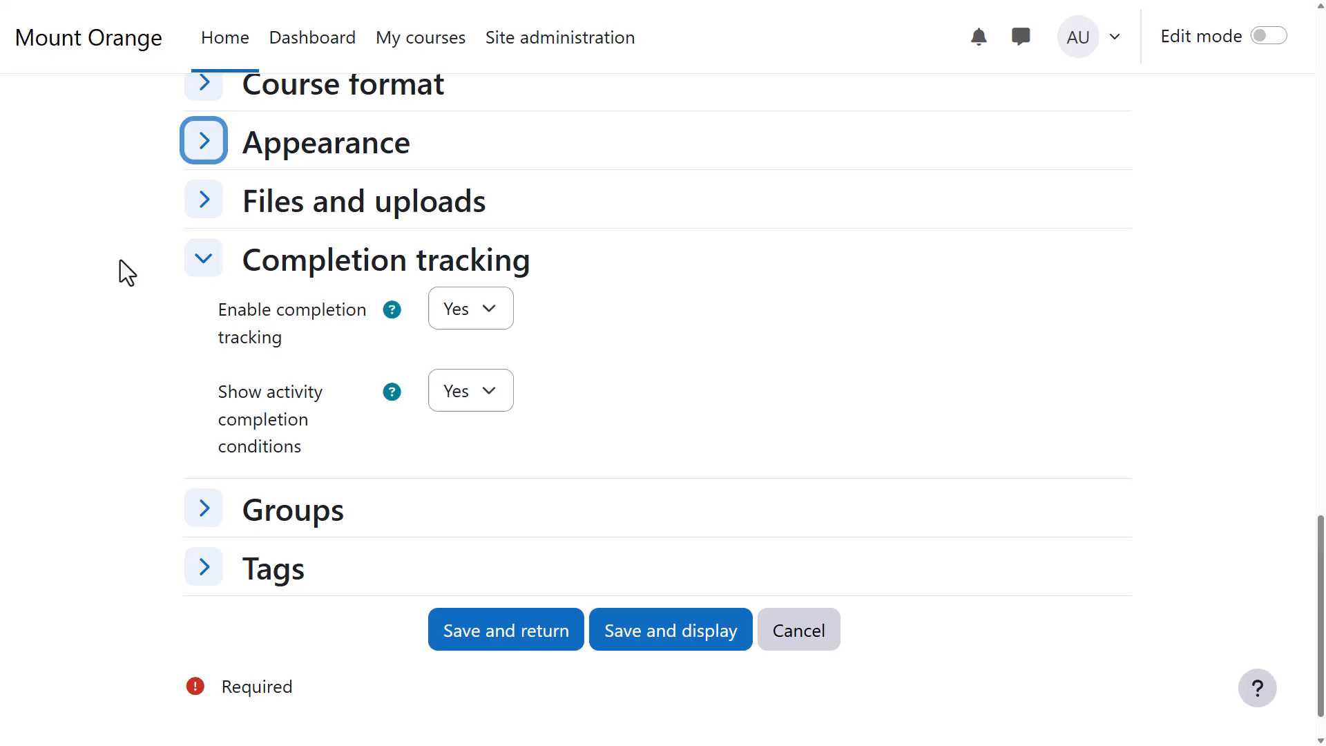
# Step: Save and display the new Basic French course
pyautogui.scroll(-3)
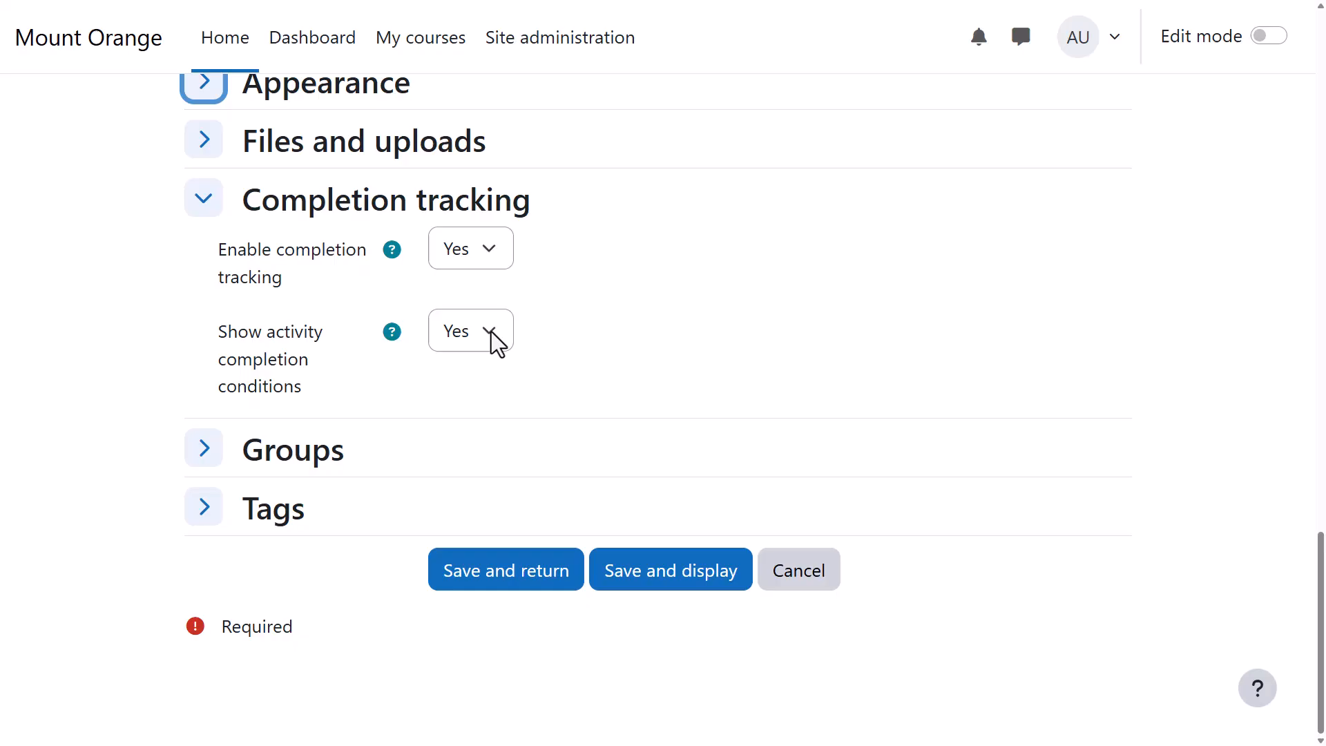
pyautogui.moveTo(539, 393)
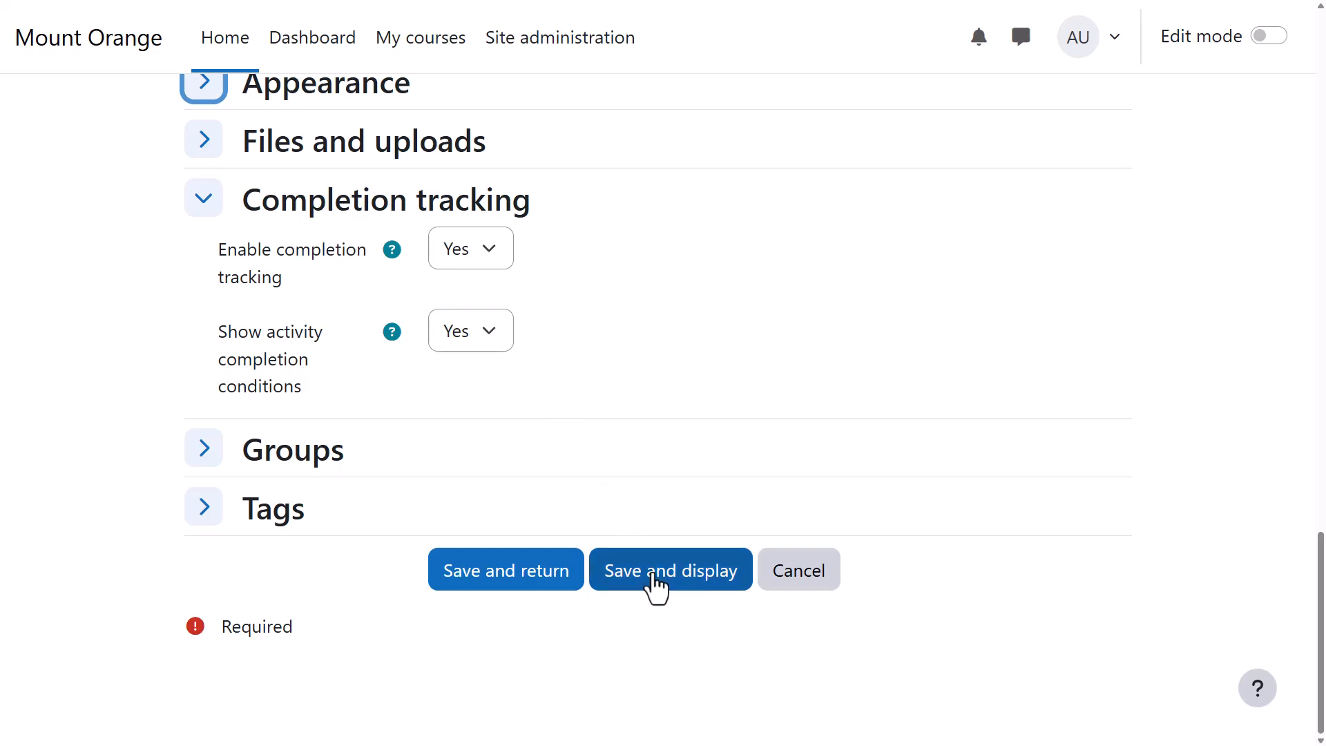
pyautogui.click(669, 569)
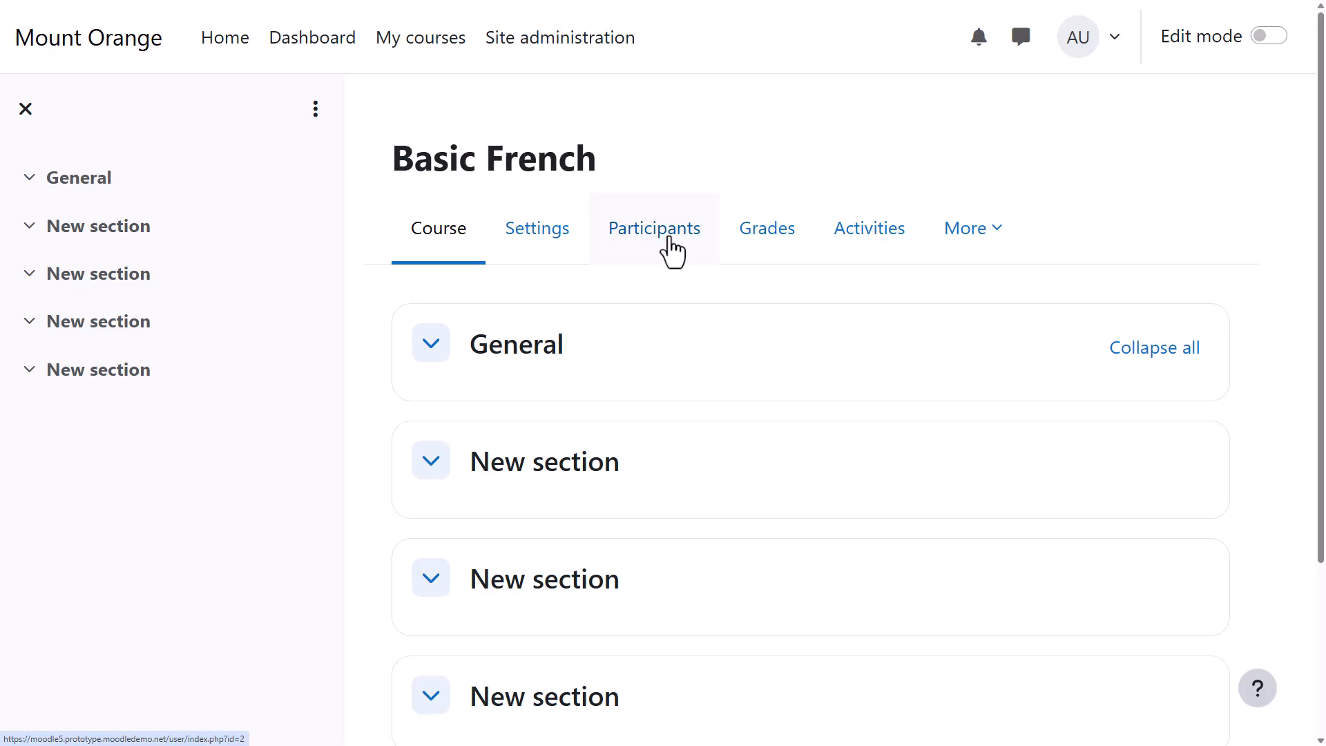
# Step: Go to the course's Role renaming page from Participants
pyautogui.click(652, 227)
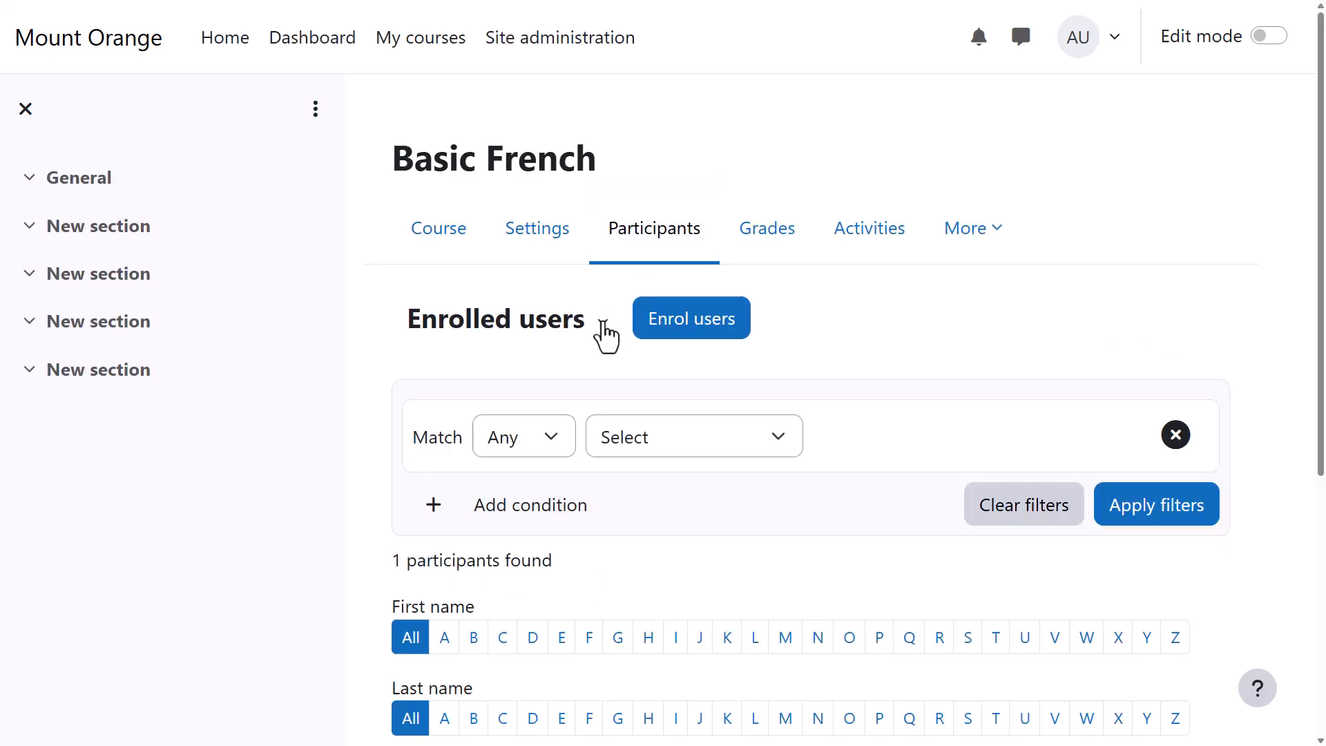
pyautogui.click(507, 318)
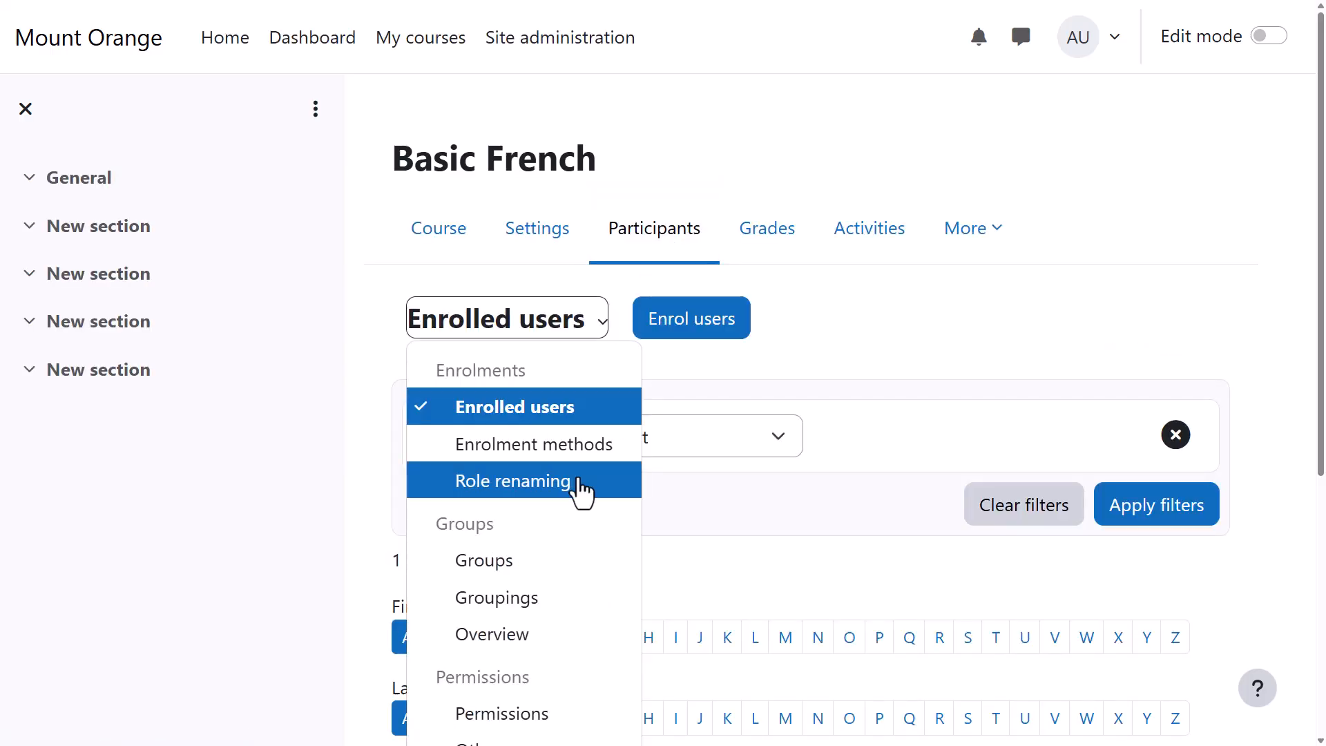
pyautogui.click(512, 481)
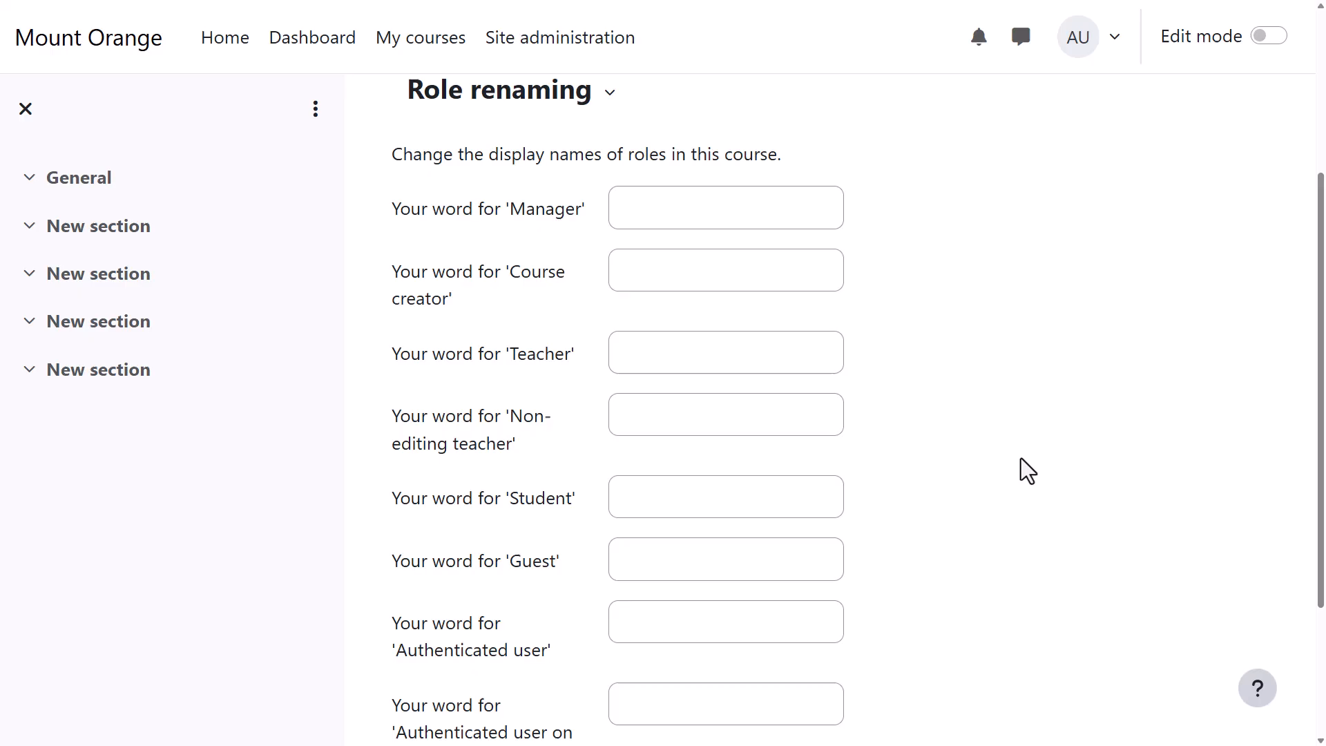
# Step: Enter 'Learner' as the course's word for Student and save it
pyautogui.scroll(-3)
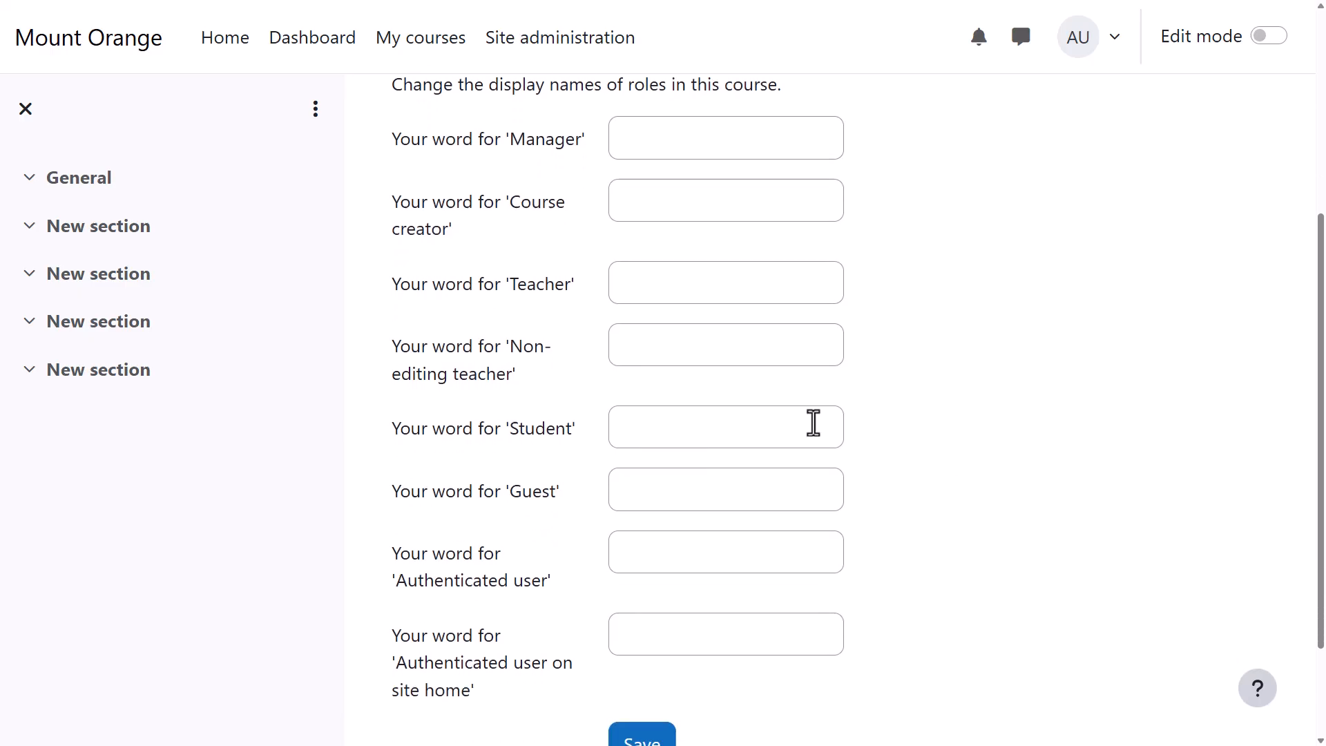
pyautogui.write('L')
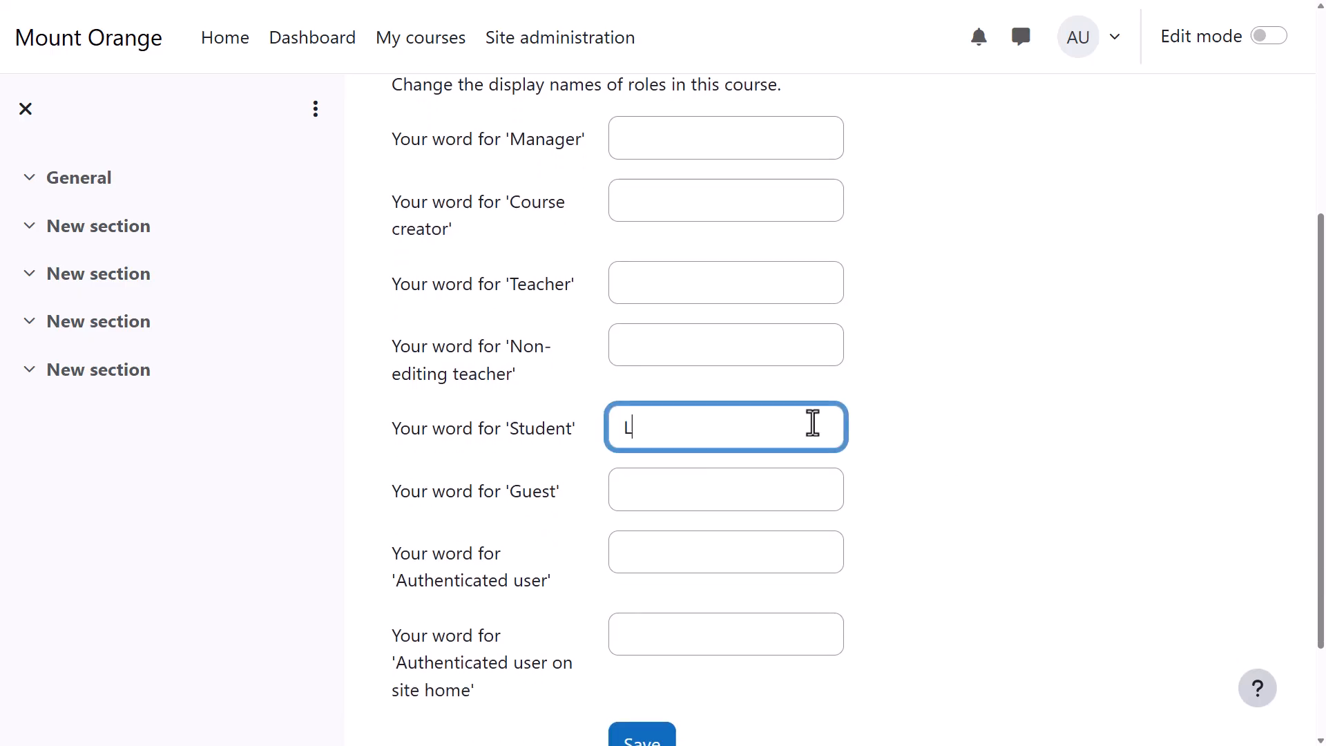
pyautogui.write('earner')
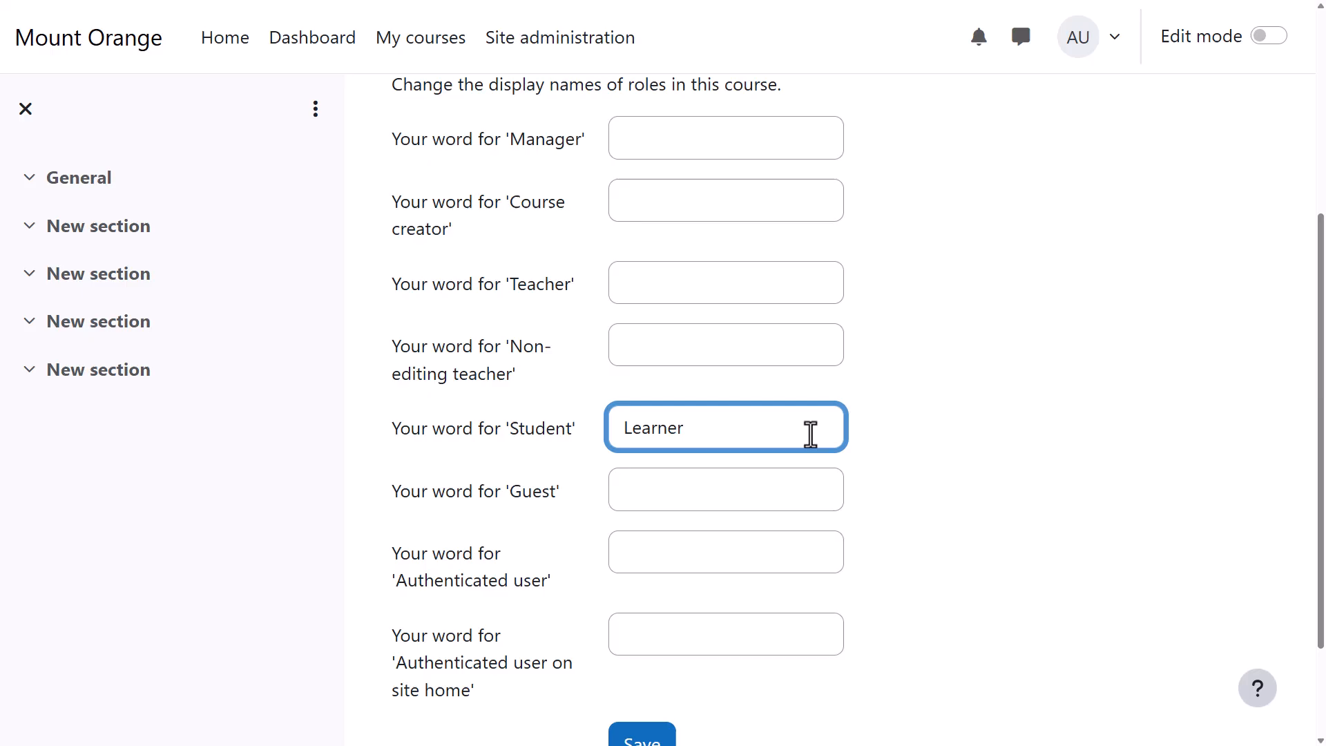
pyautogui.scroll(-3)
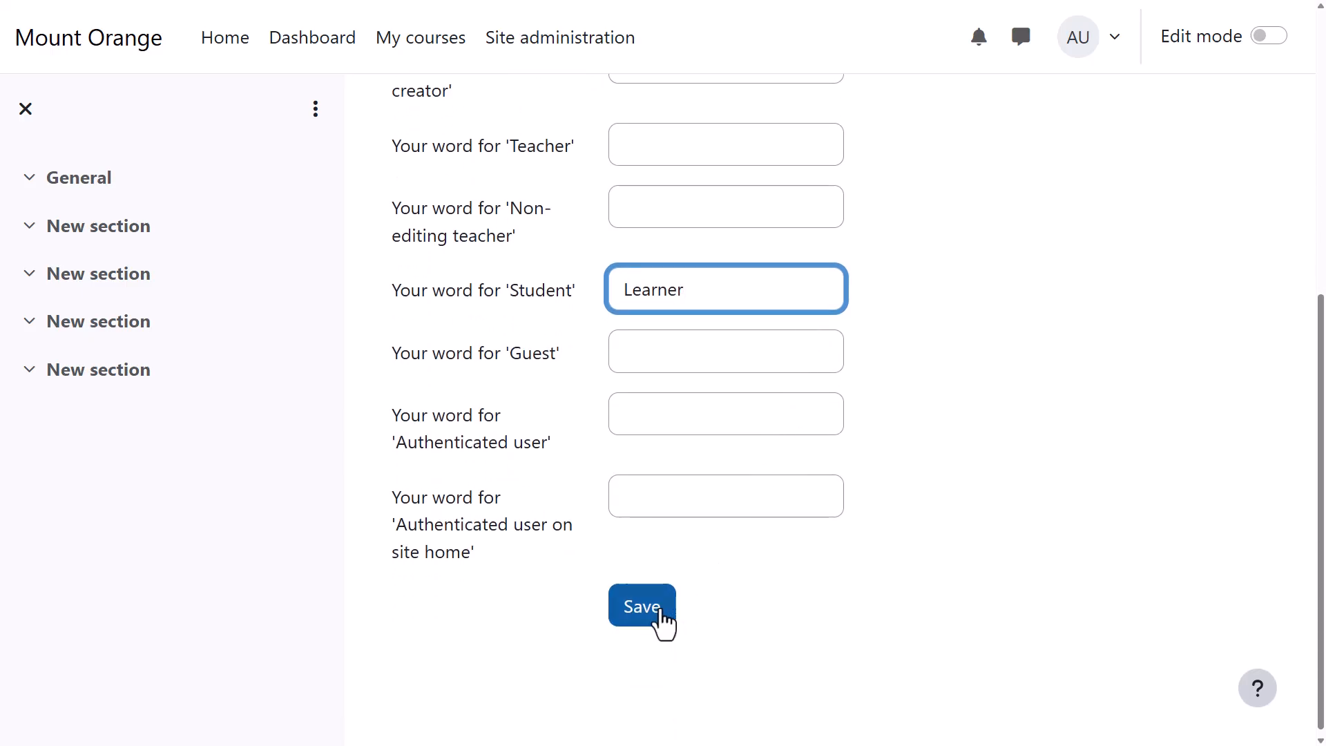
pyautogui.click(641, 606)
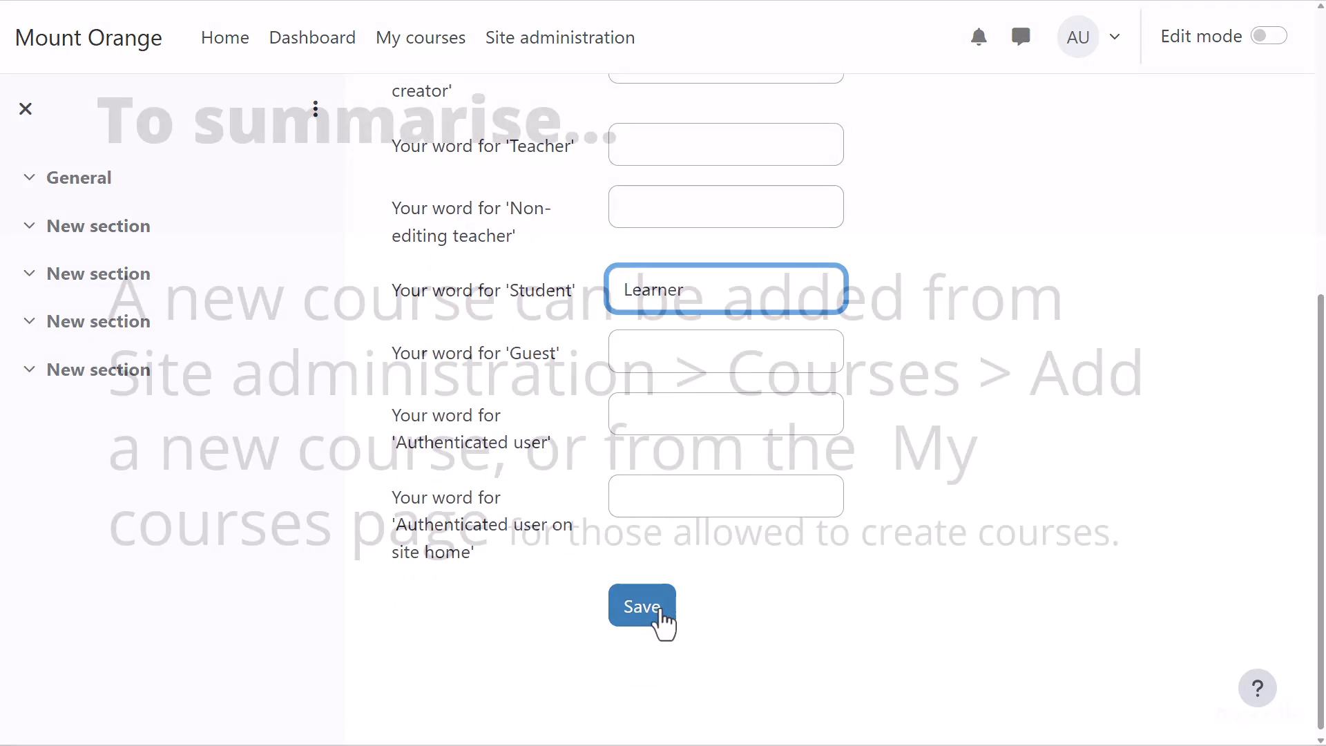